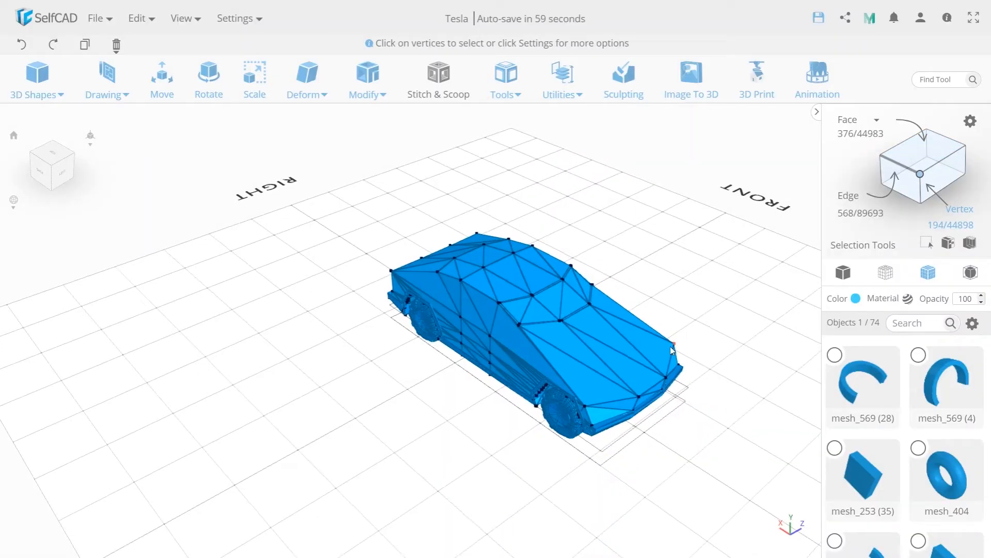
# Select a single vertex near the Tesla's front, replacing the previous vertex selection
pyautogui.click(162, 76)
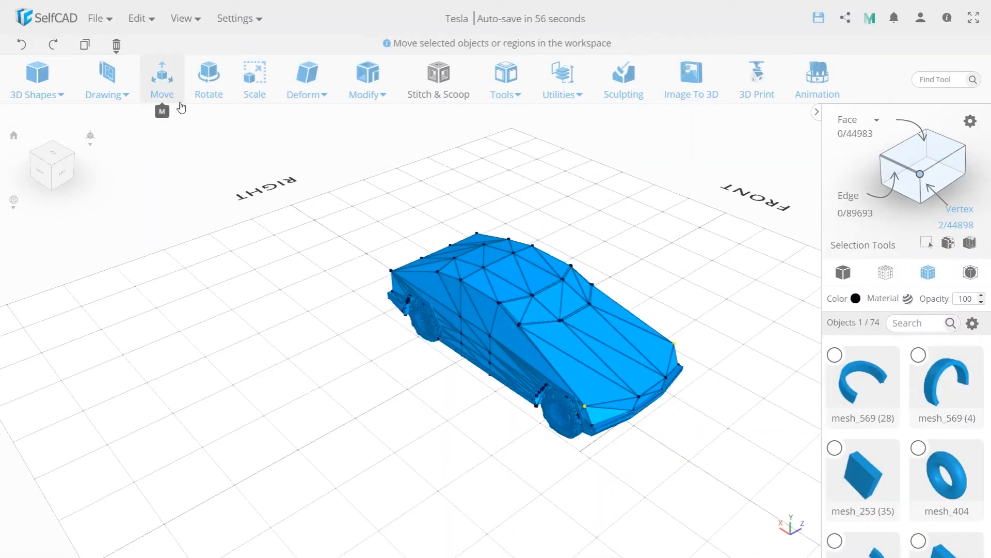
pyautogui.click(162, 75)
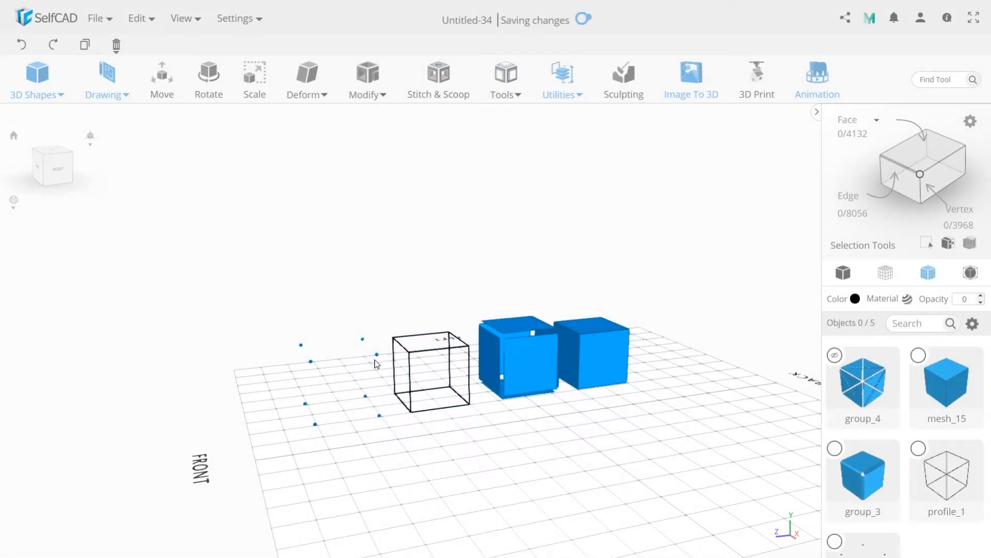
pyautogui.moveTo(421, 361)
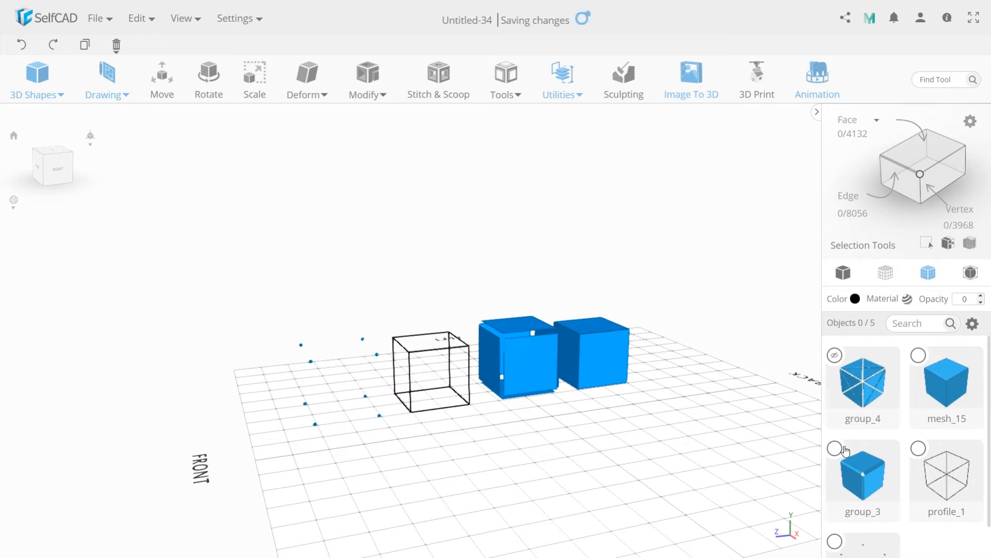
# Toggle visibility of the split-face cube and the triangulated cube in the Objects panel
pyautogui.click(835, 447)
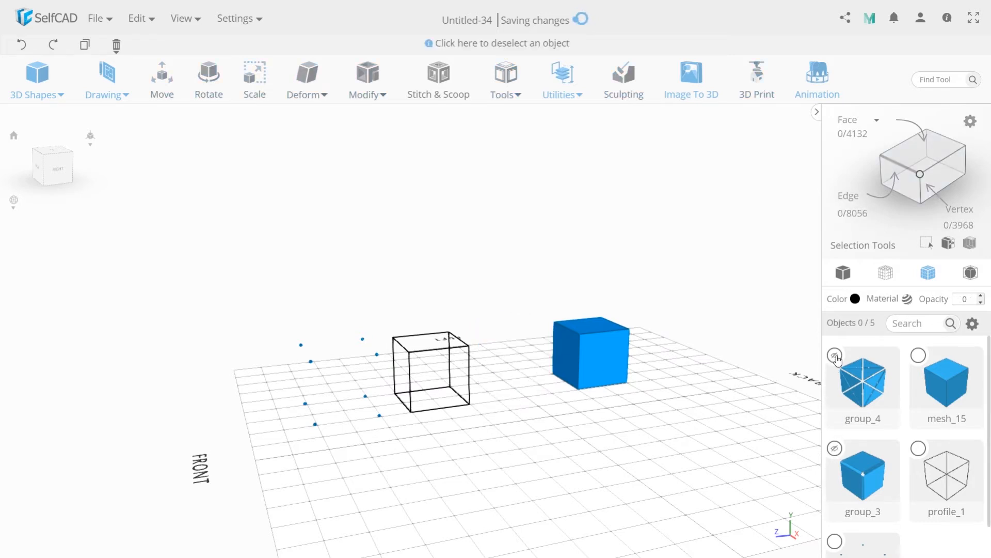
pyautogui.click(835, 355)
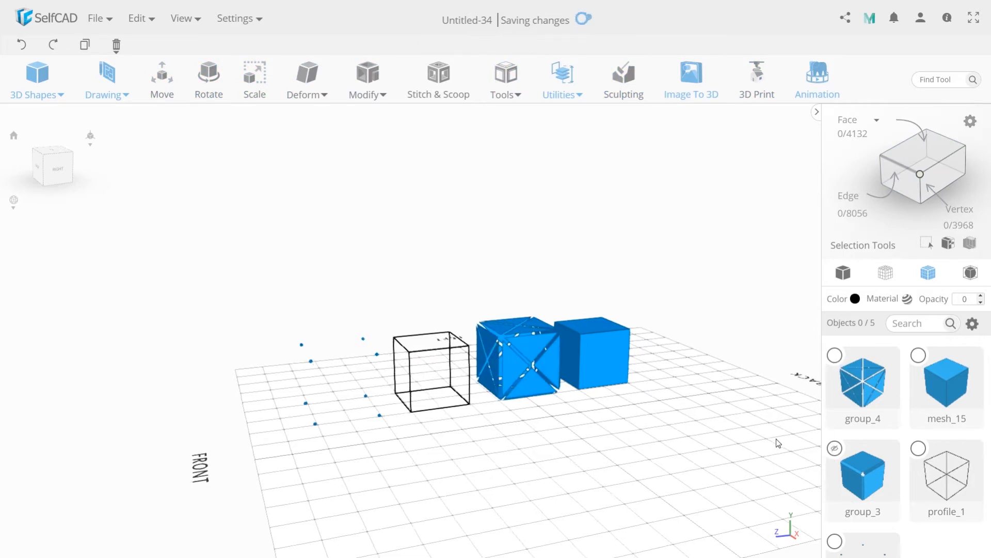
pyautogui.click(835, 448)
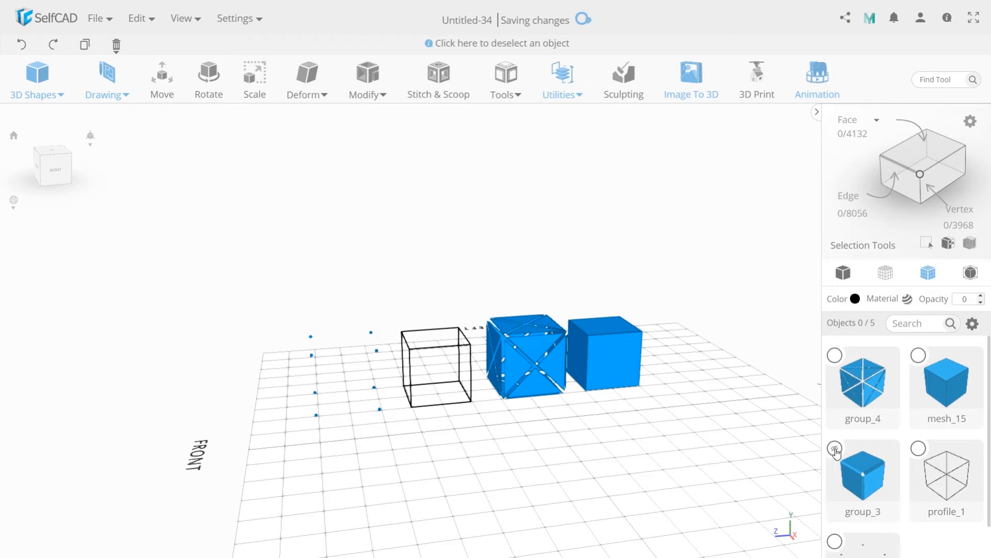
pyautogui.click(835, 355)
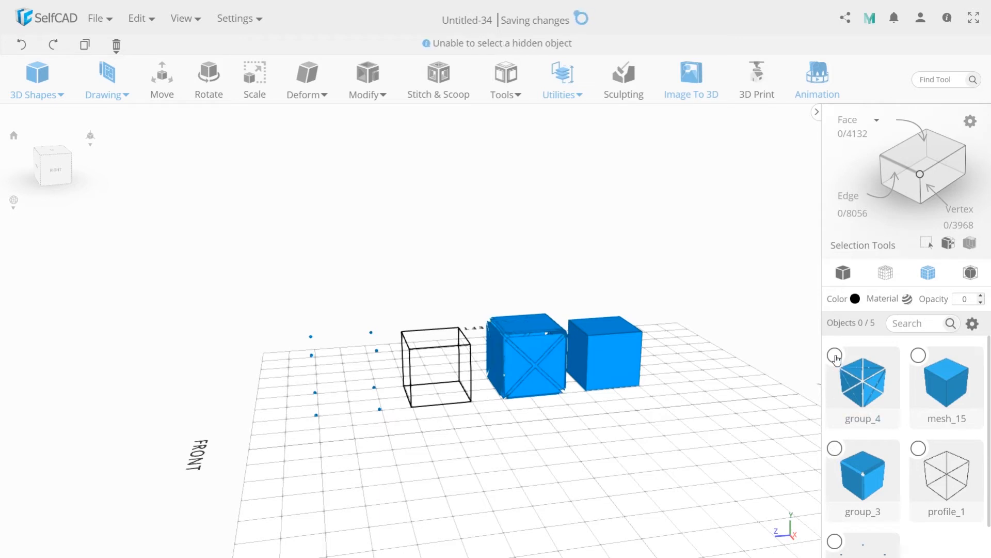
# Select the triangulated cube to show its 24 faces, 72 edges and 72 vertices
pyautogui.click(834, 355)
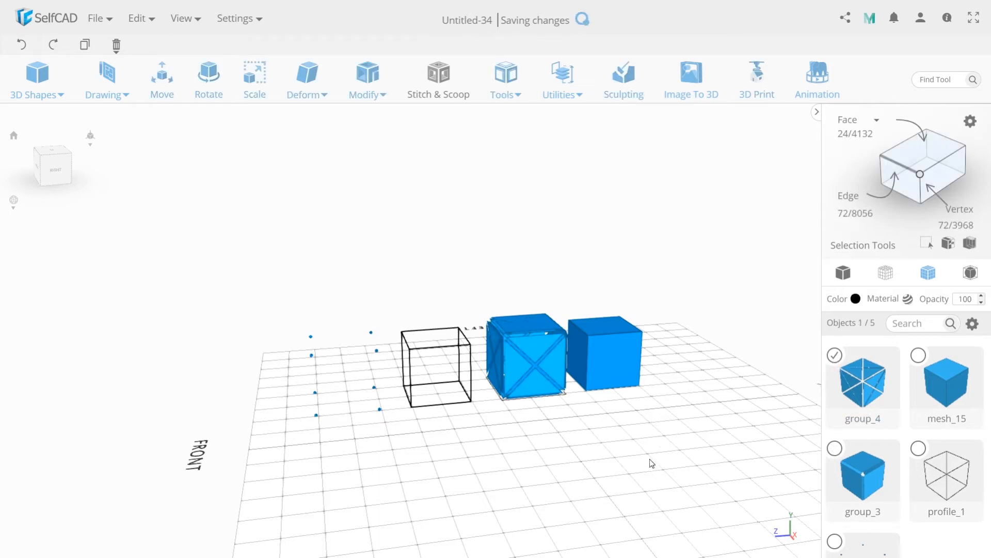
pyautogui.click(161, 75)
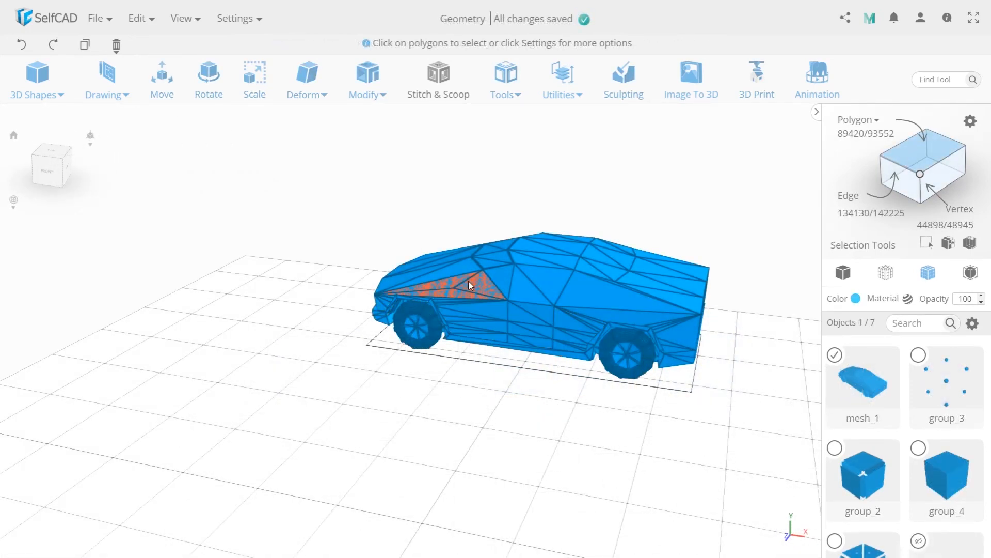
# Inspect polygons on the Tesla's side window, rear roof and doors in polygon mode
pyautogui.click(524, 288)
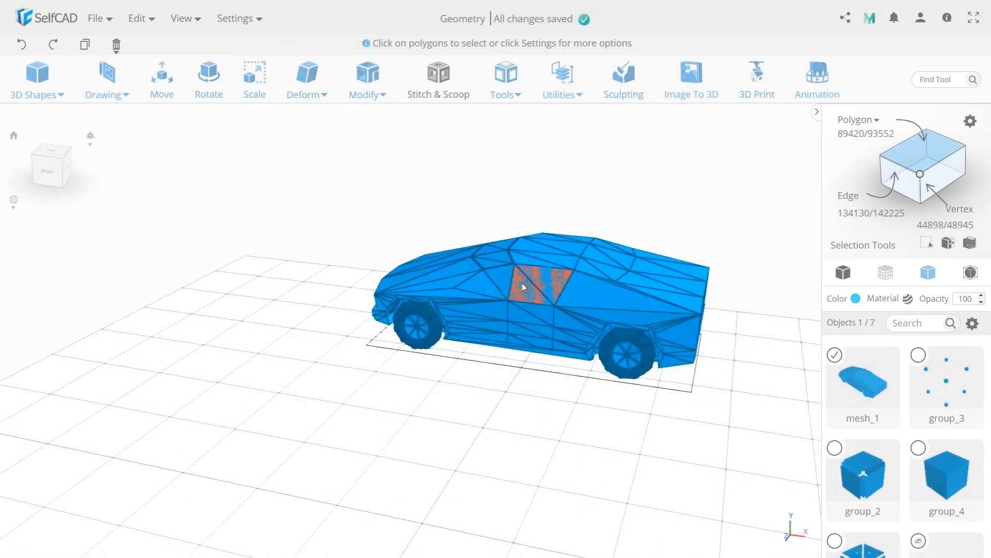
pyautogui.click(658, 279)
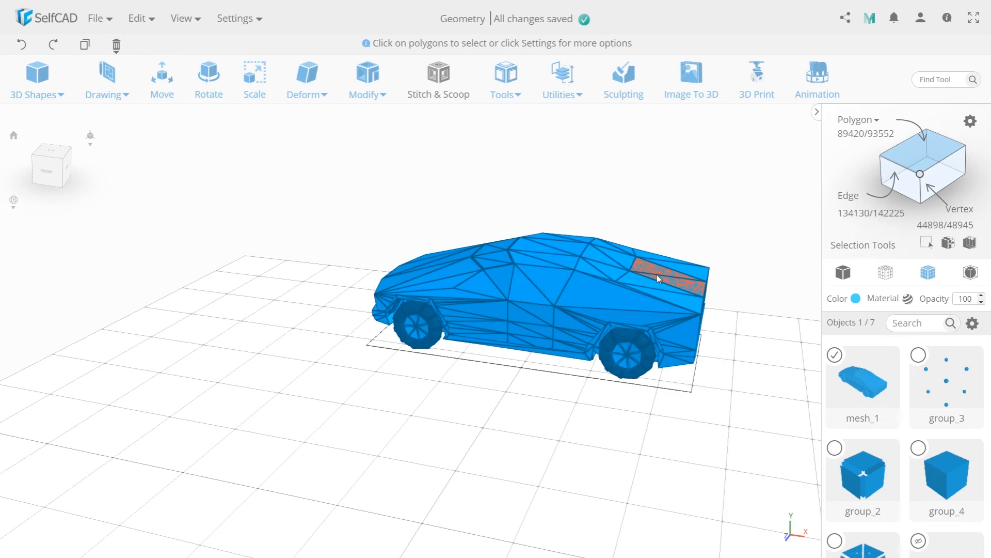
pyautogui.click(510, 317)
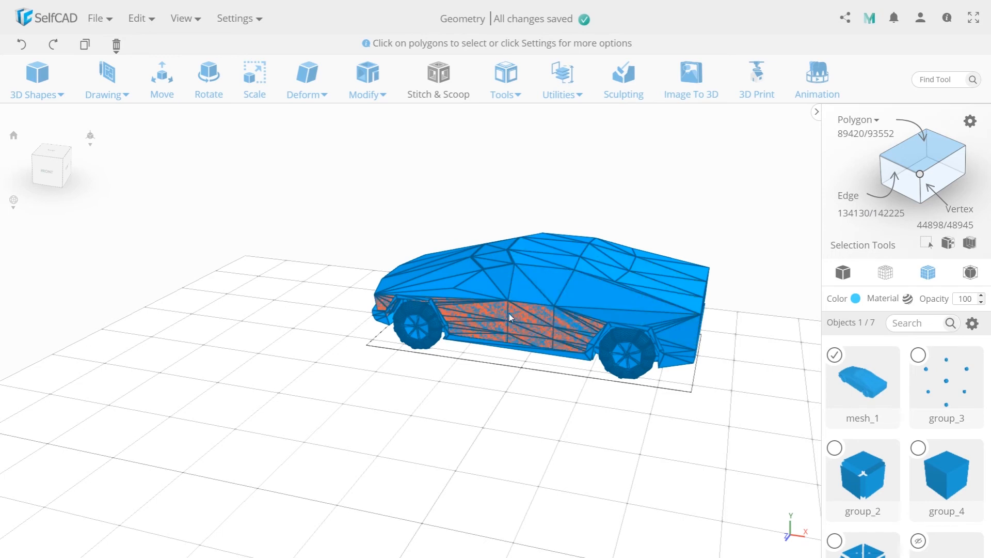
pyautogui.click(611, 283)
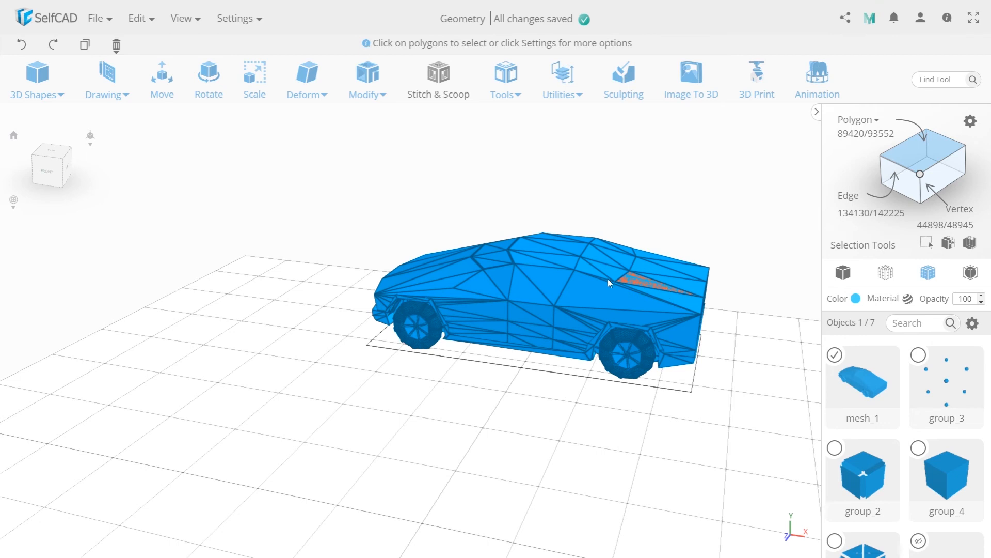
pyautogui.click(524, 319)
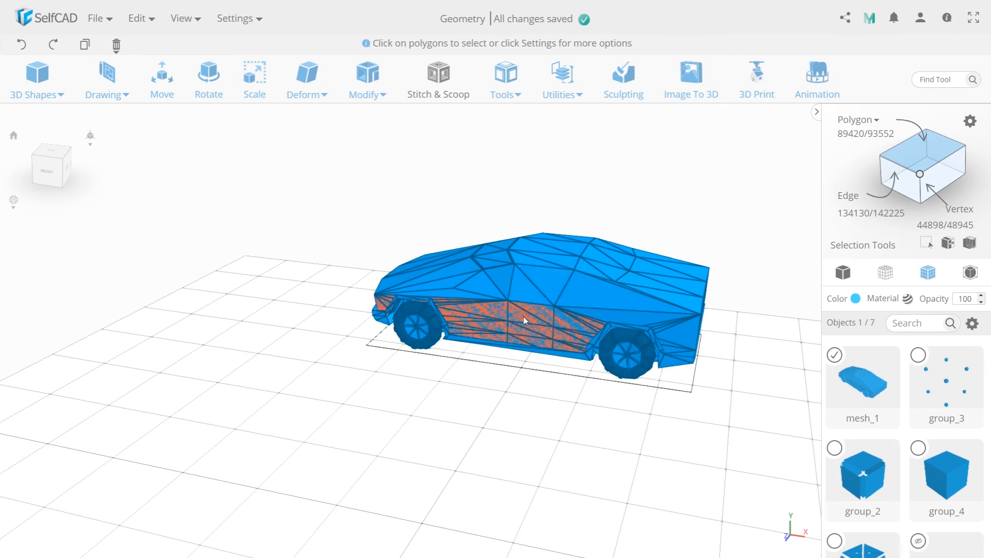
# Switch the selection type from Polygon to Face and inspect a triangular face on the door
pyautogui.click(524, 319)
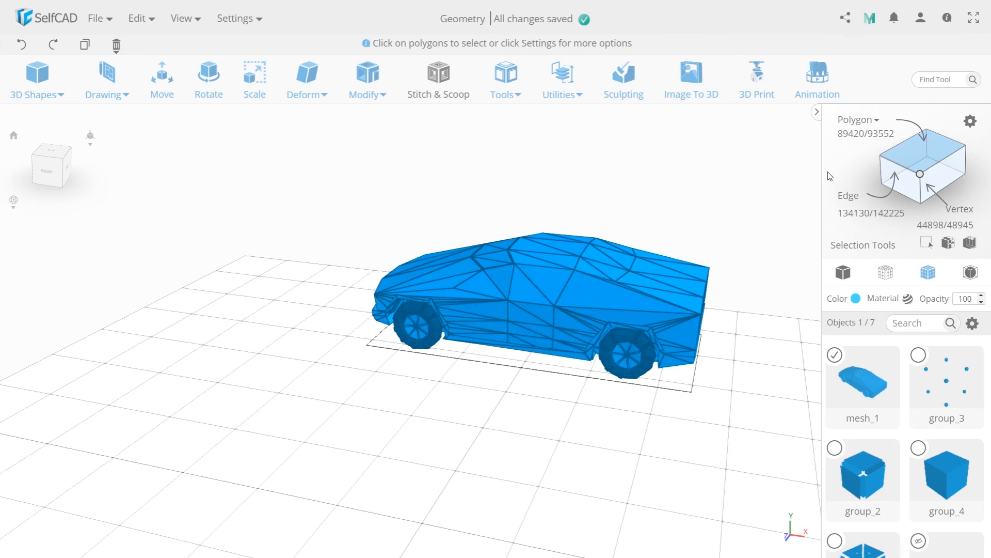
pyautogui.click(857, 120)
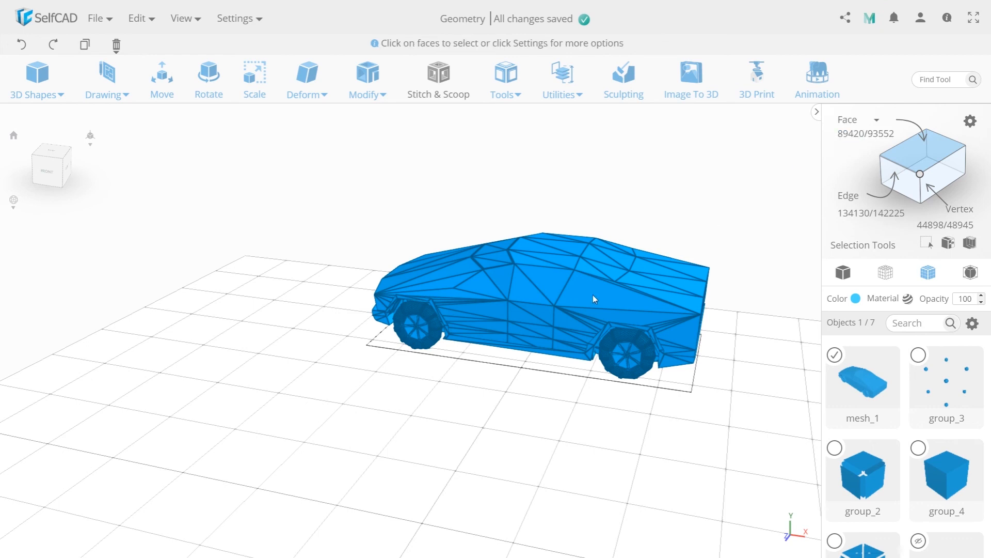
pyautogui.click(528, 310)
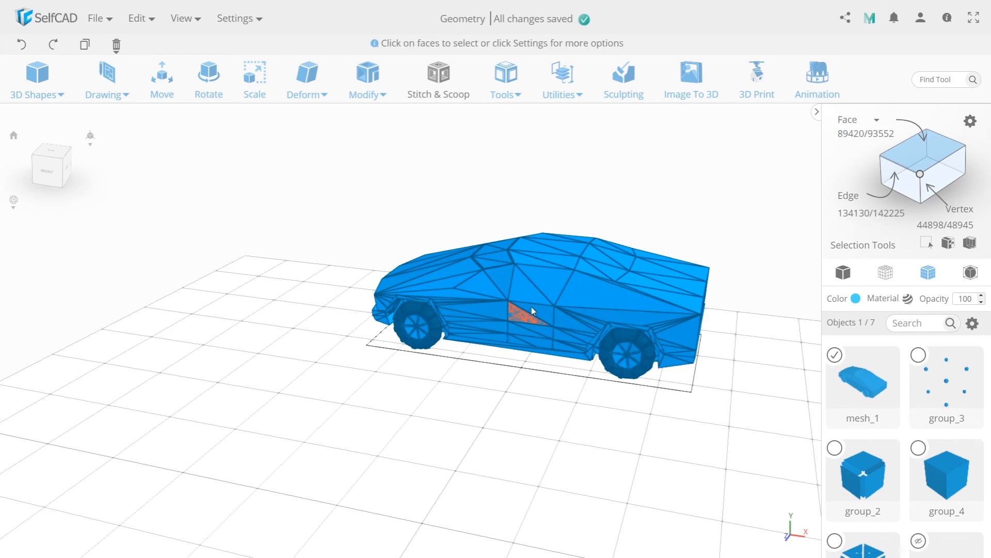